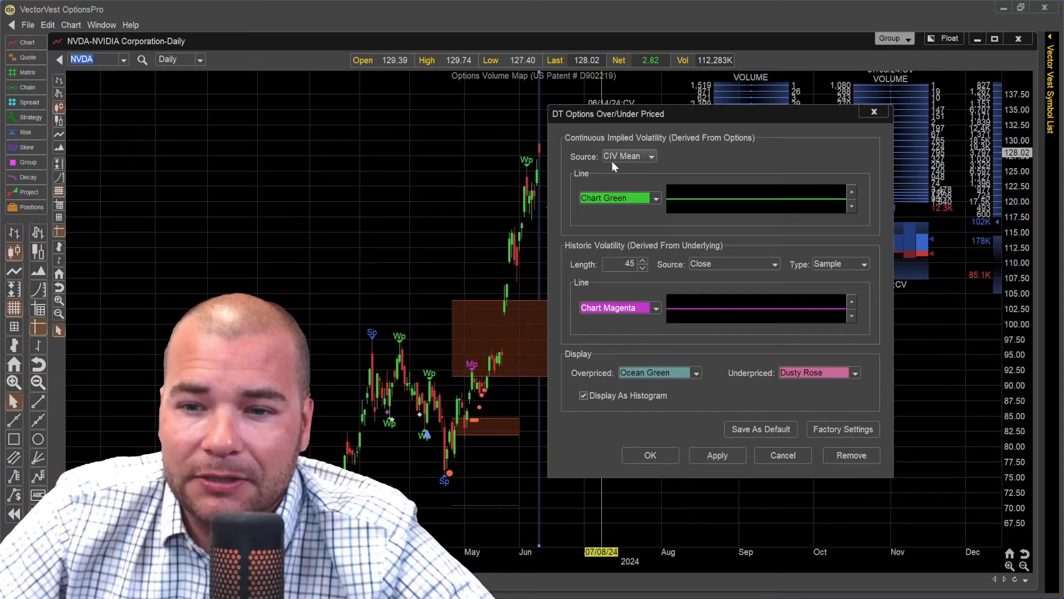
pyautogui.moveTo(604, 255)
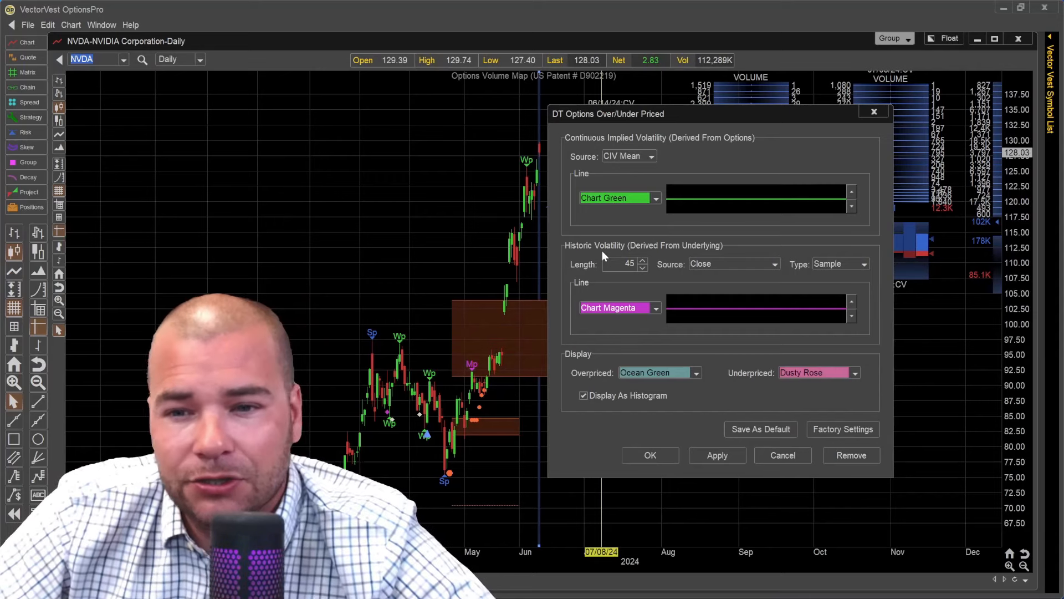
pyautogui.moveTo(610, 254)
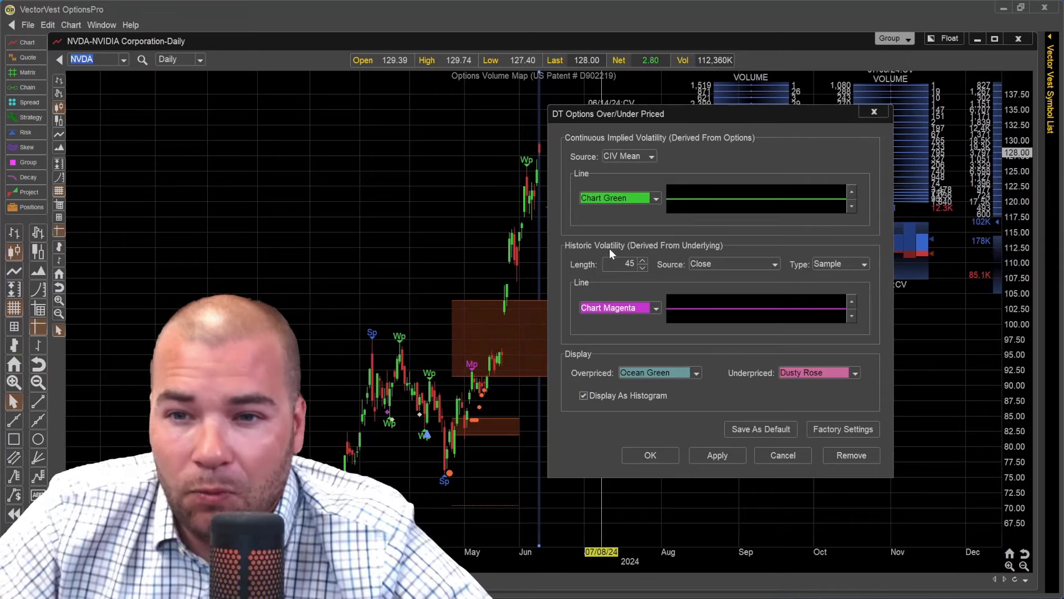
pyautogui.moveTo(623, 180)
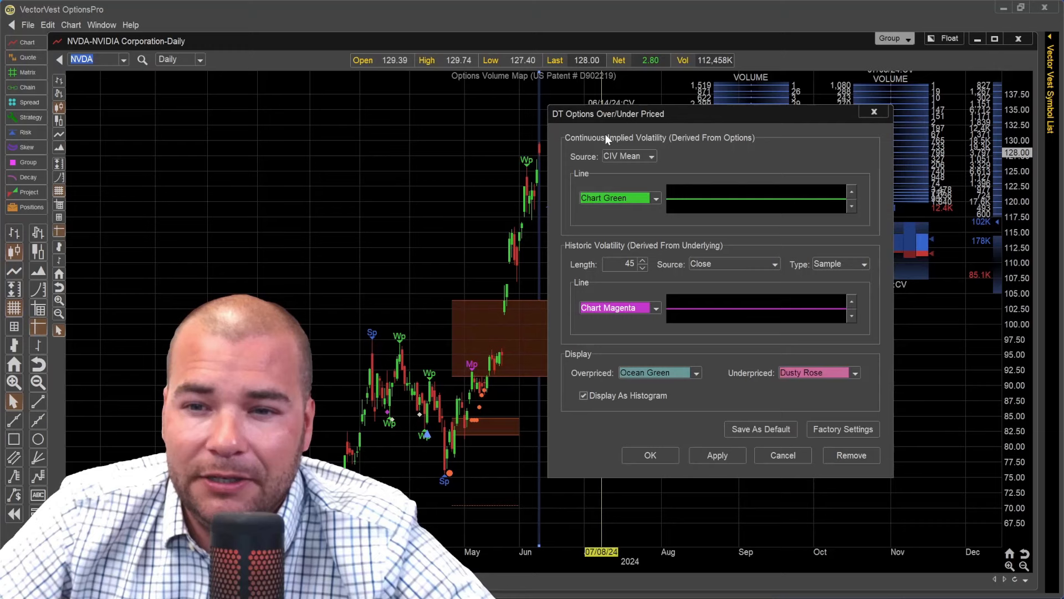
pyautogui.moveTo(605, 255)
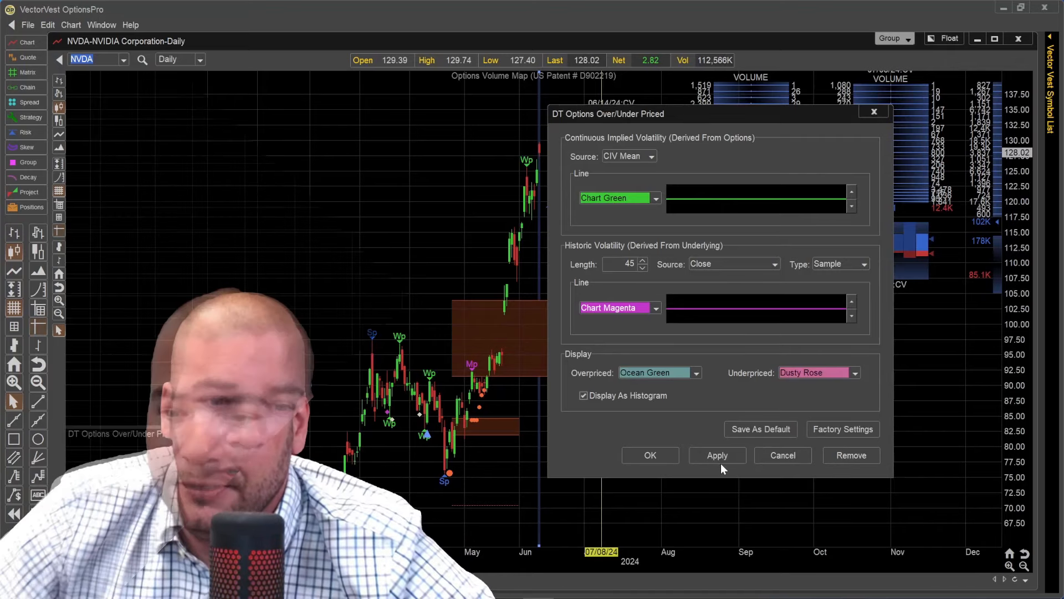
# - Confirm the Over/Under Priced settings so the volatility histogram appears under the NVDA chart
pyautogui.click(649, 454)
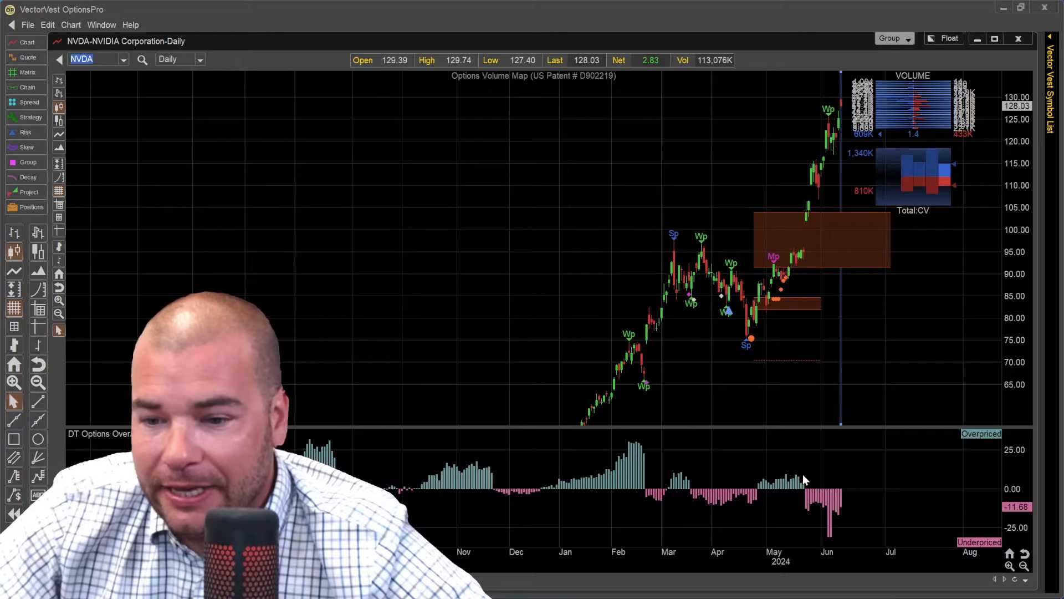
pyautogui.moveTo(716, 503)
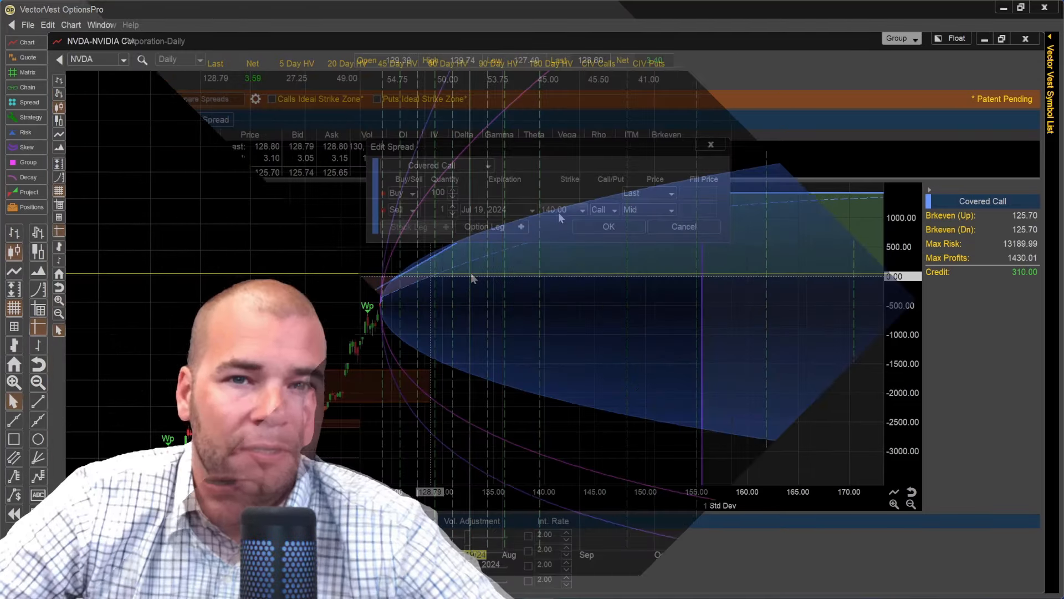
# - Show the probability cone projecting NVDA's range between about 195.21 and 65.82 into 2025
pyautogui.click(712, 144)
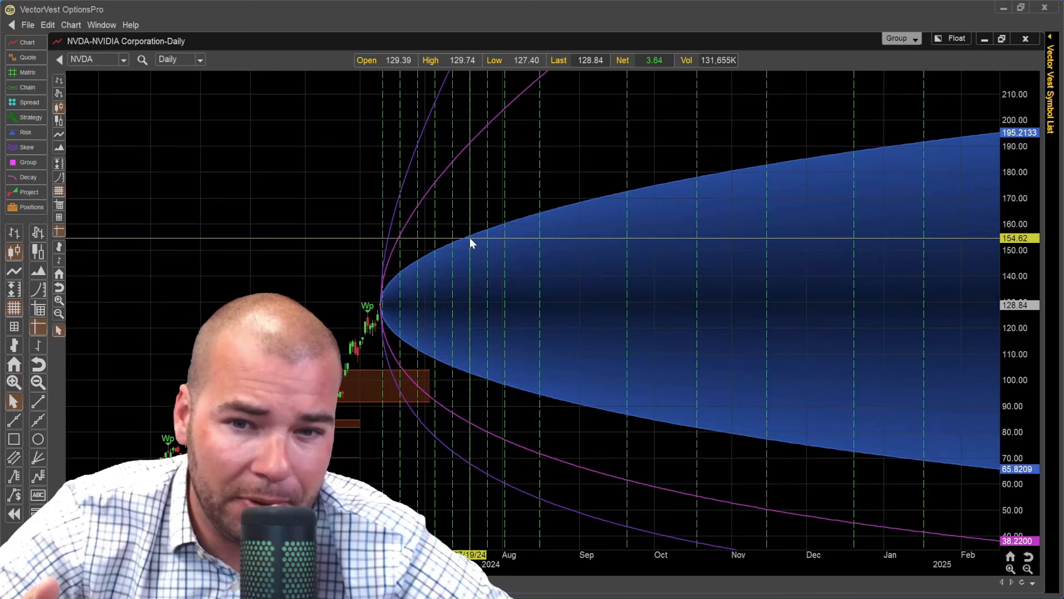
pyautogui.moveTo(475, 266)
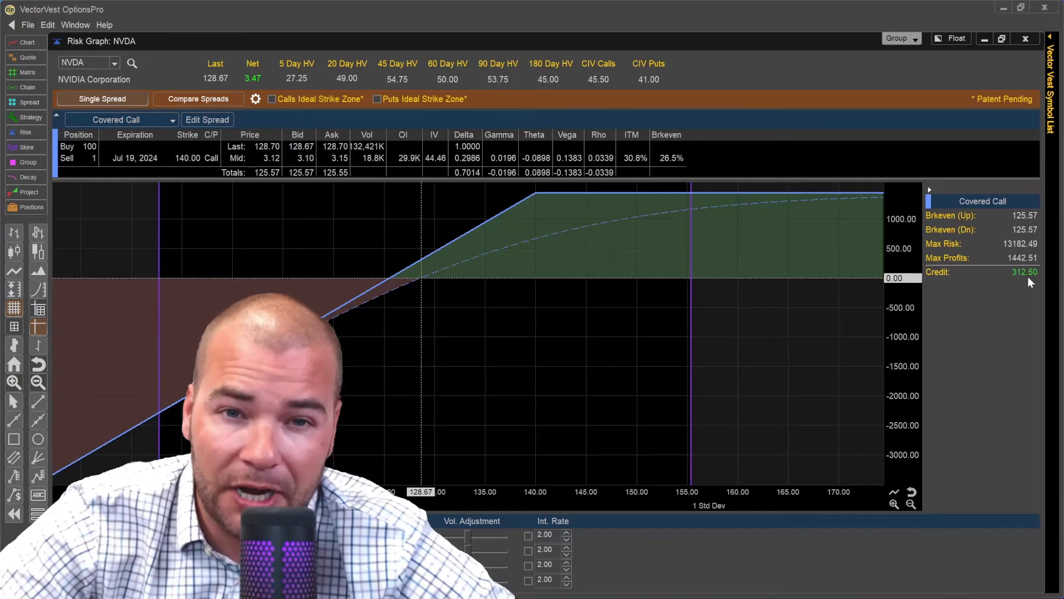
# - Leave the covered call risk graph and go to the NVDA option chain
pyautogui.click(26, 86)
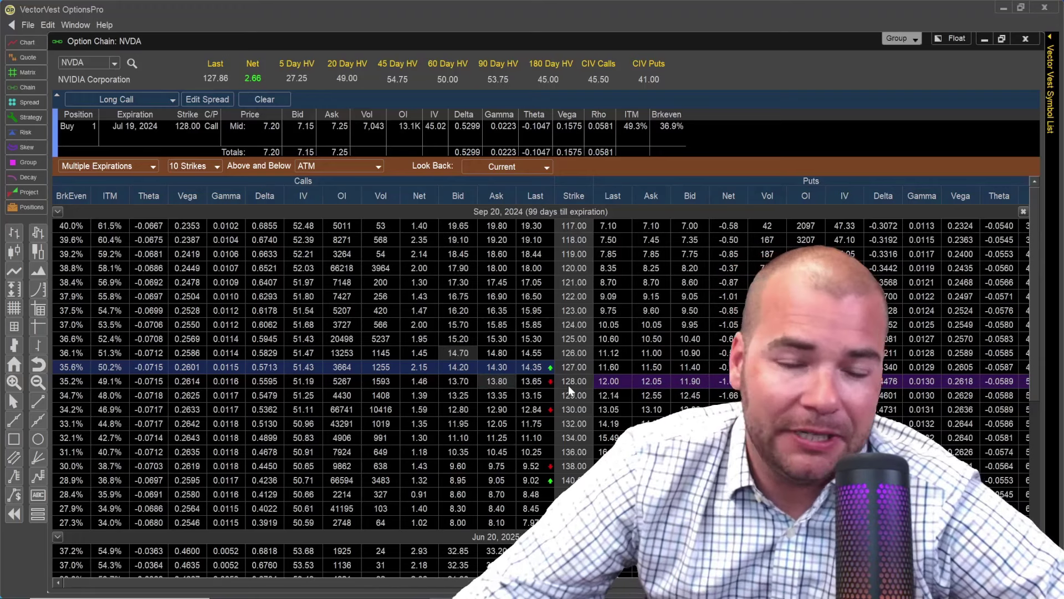
pyautogui.moveTo(550, 382)
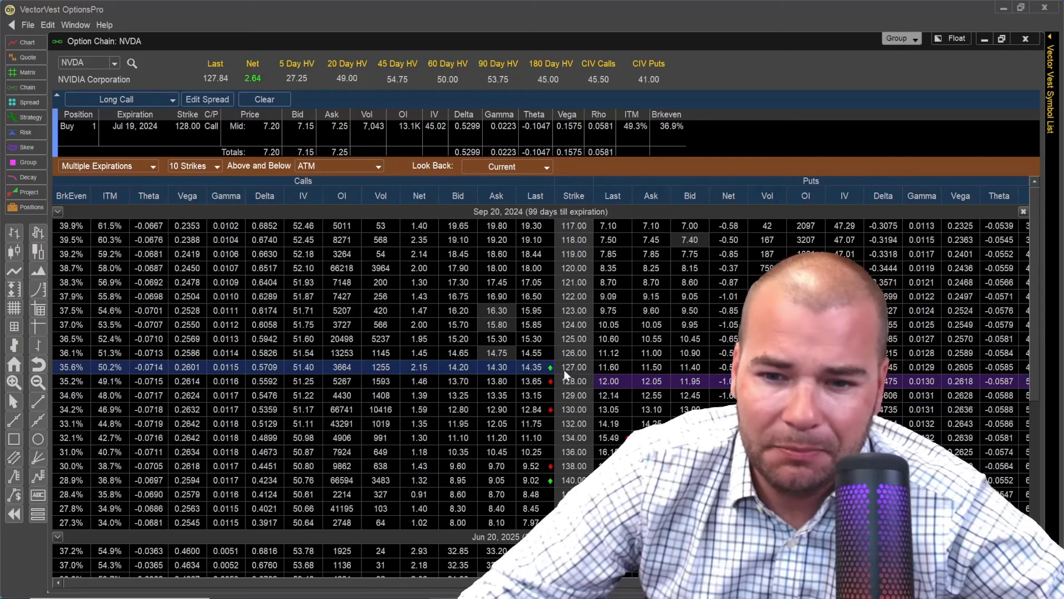
pyautogui.moveTo(440, 375)
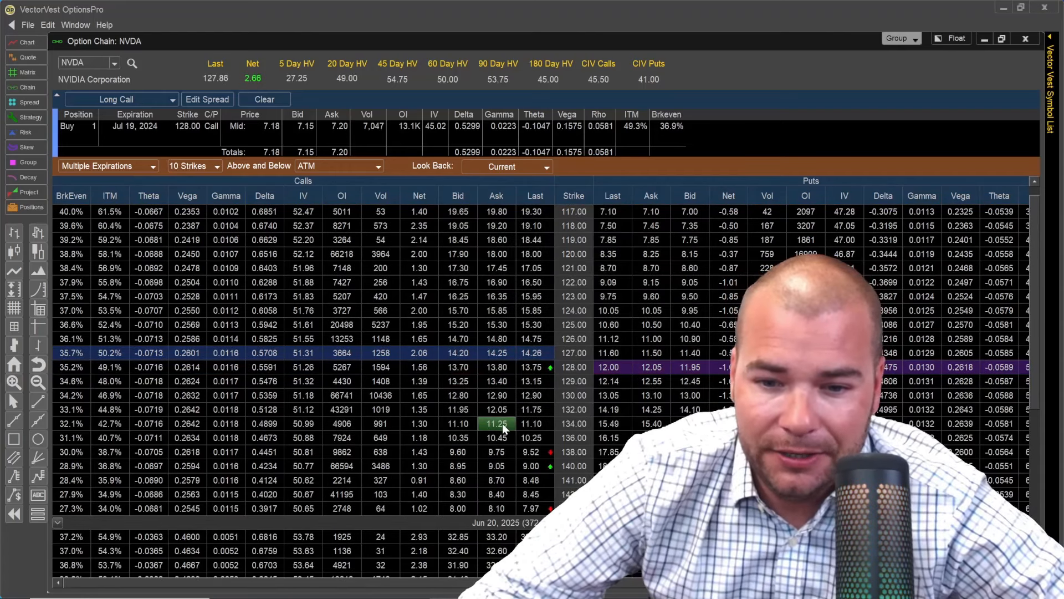
# - Scroll the NVDA option chain down toward the July 19, 2024 128-strike long call
pyautogui.scroll(-3)
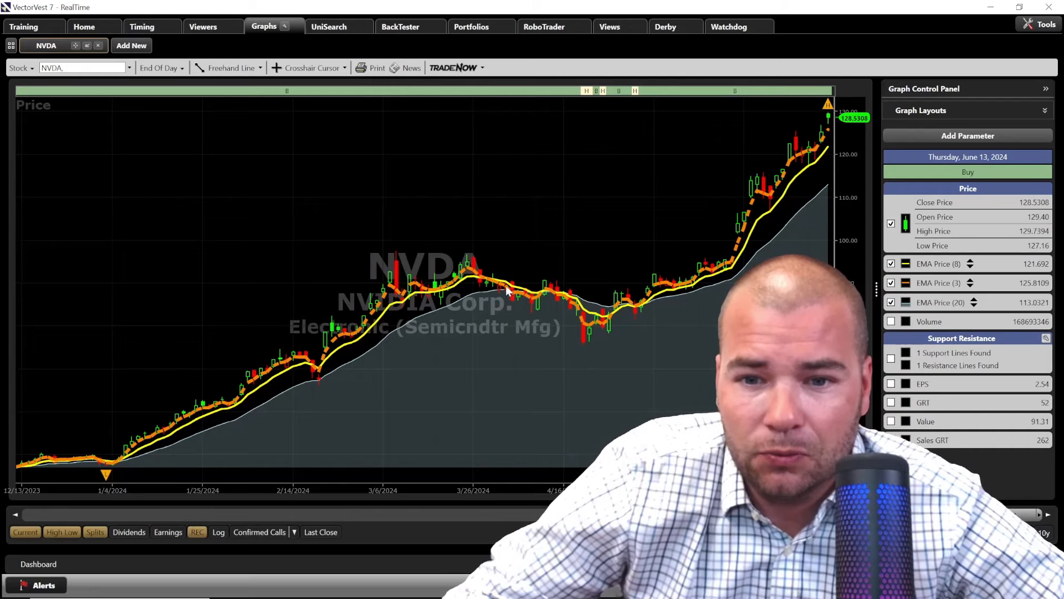
# - Use a vertical date-line cursor and set it on March 26, 2024 (close 92.561)
pyautogui.click(344, 68)
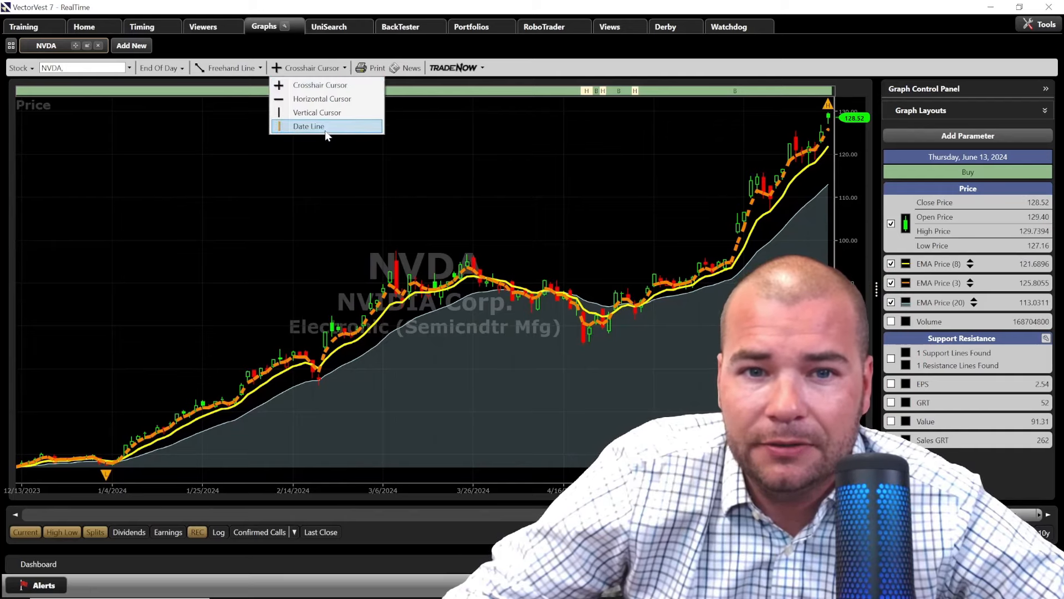
pyautogui.click(308, 127)
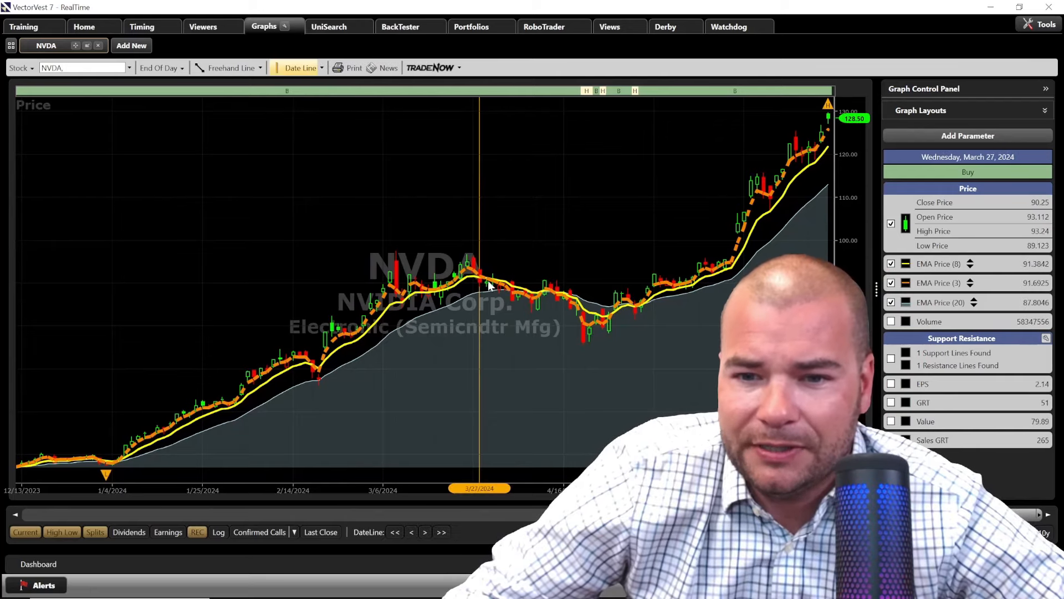
pyautogui.moveTo(503, 298)
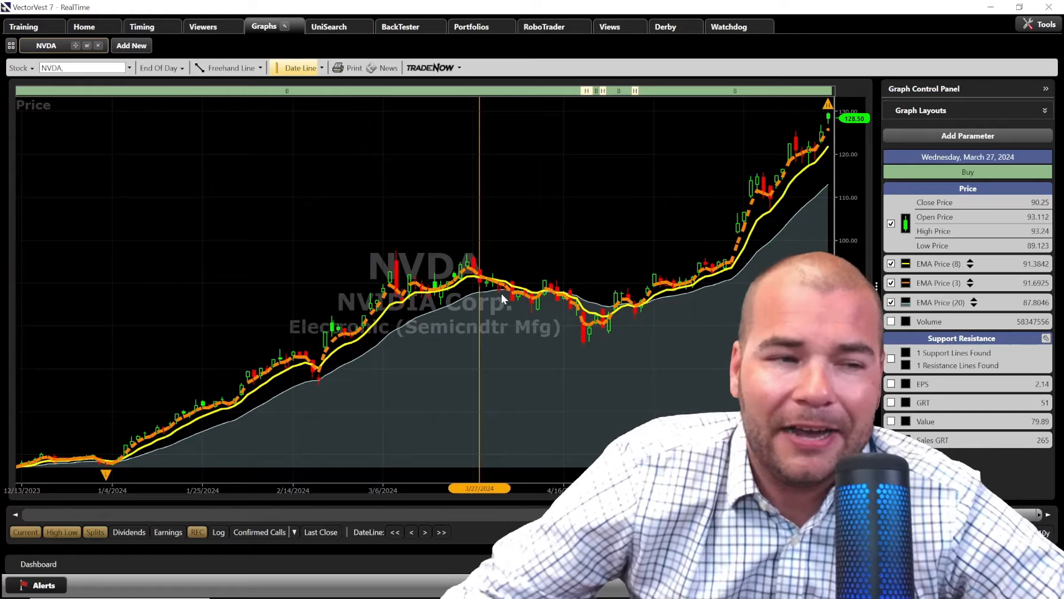
pyautogui.moveTo(502, 298)
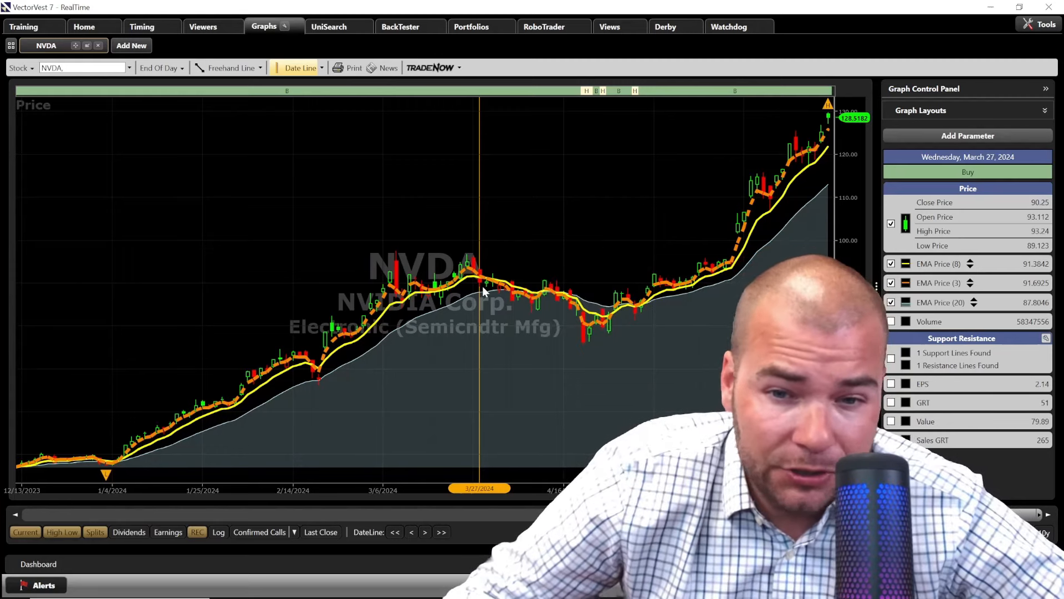
pyautogui.moveTo(500, 261)
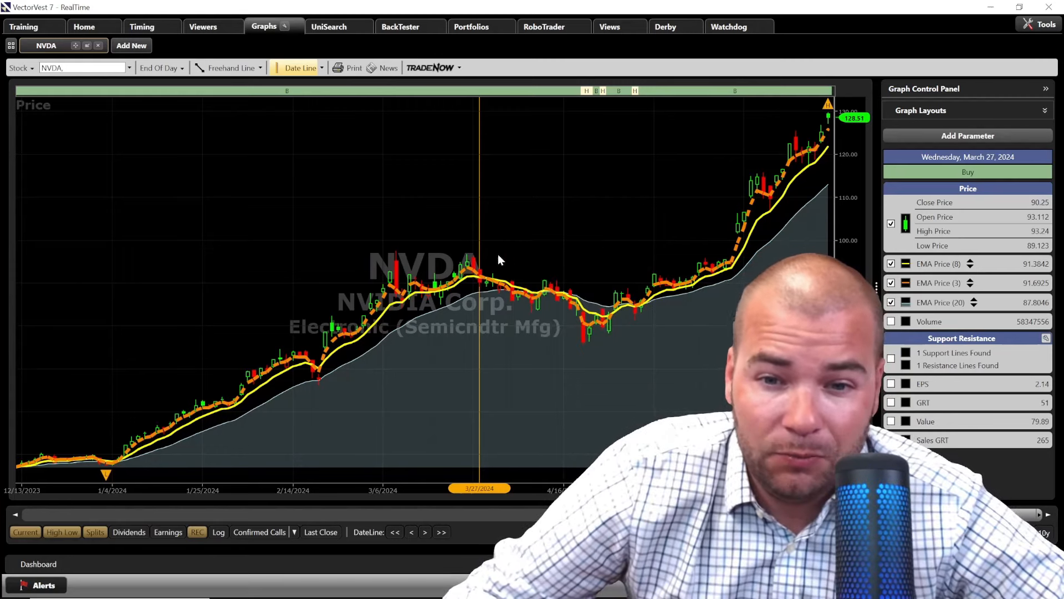
pyautogui.moveTo(471, 279)
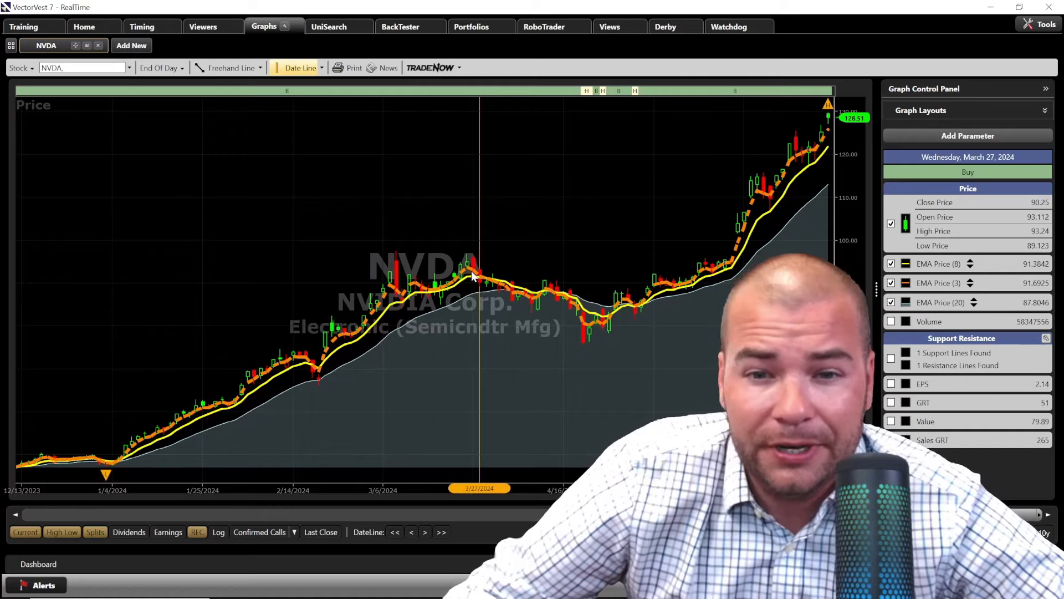
pyautogui.moveTo(477, 280)
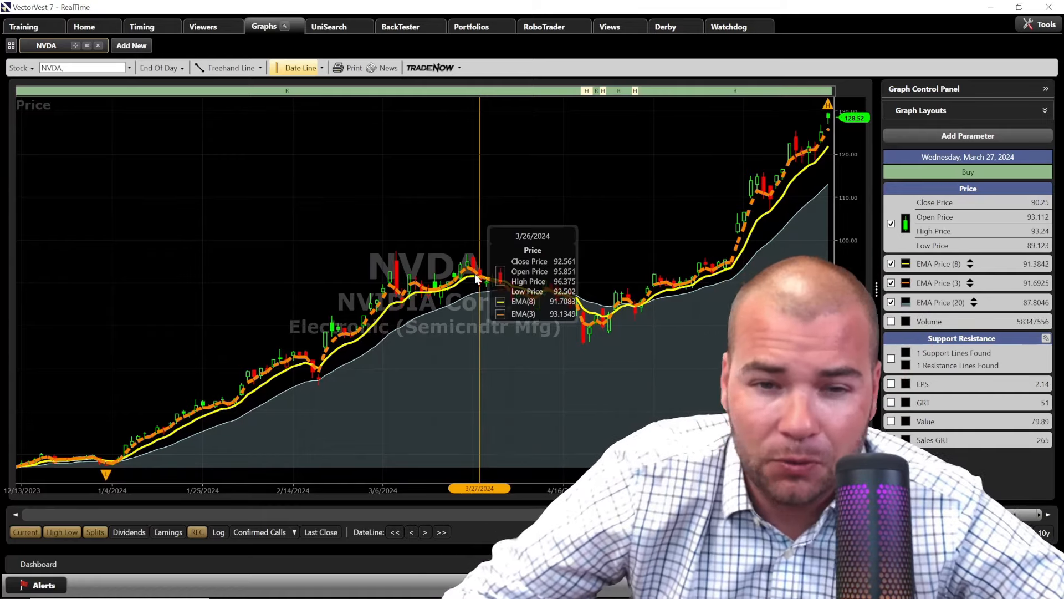
pyautogui.moveTo(513, 272)
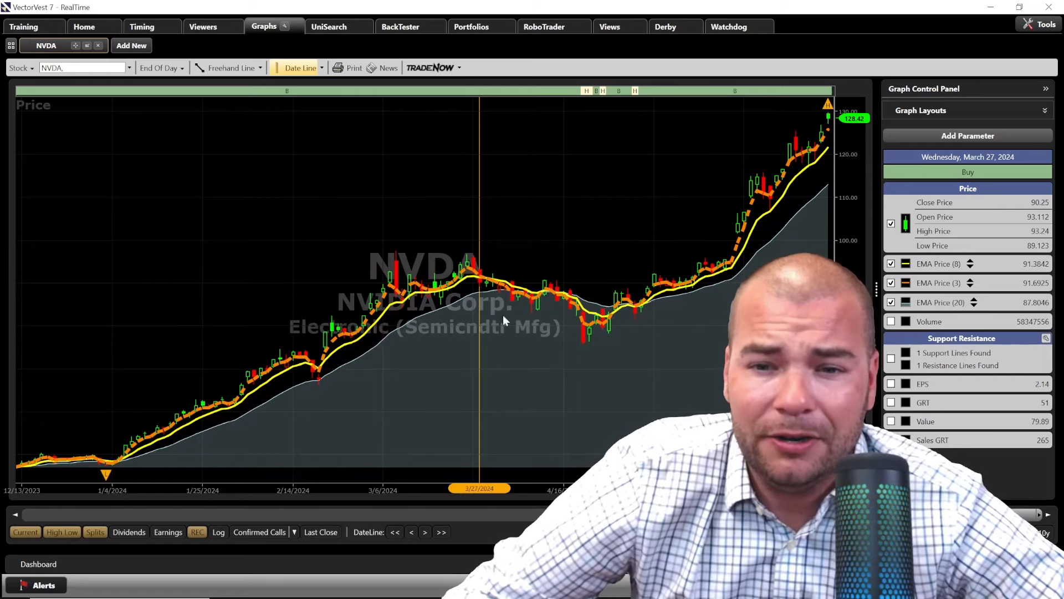
pyautogui.click(411, 533)
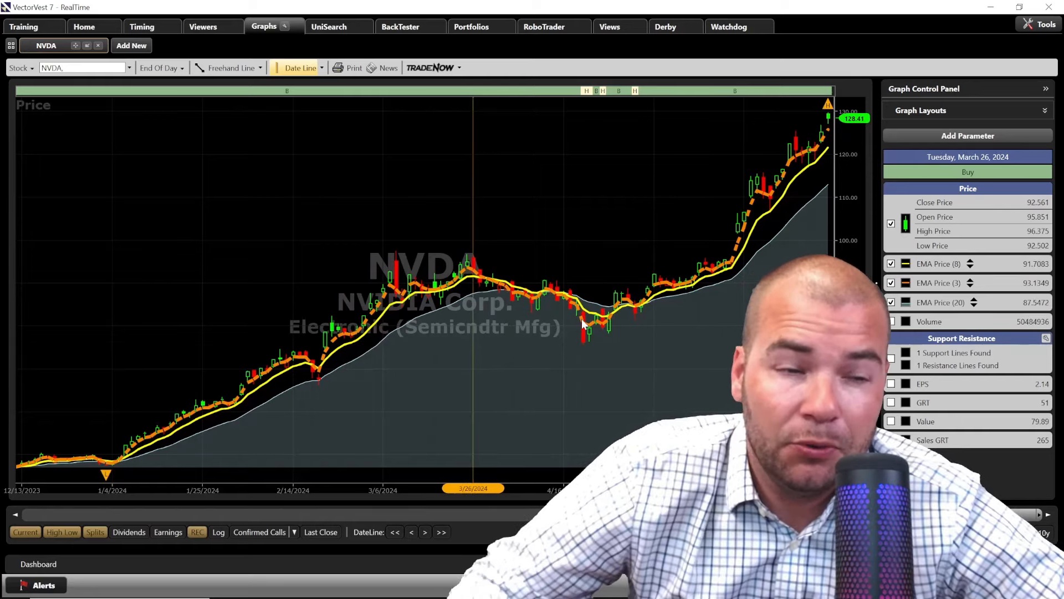
pyautogui.moveTo(584, 324)
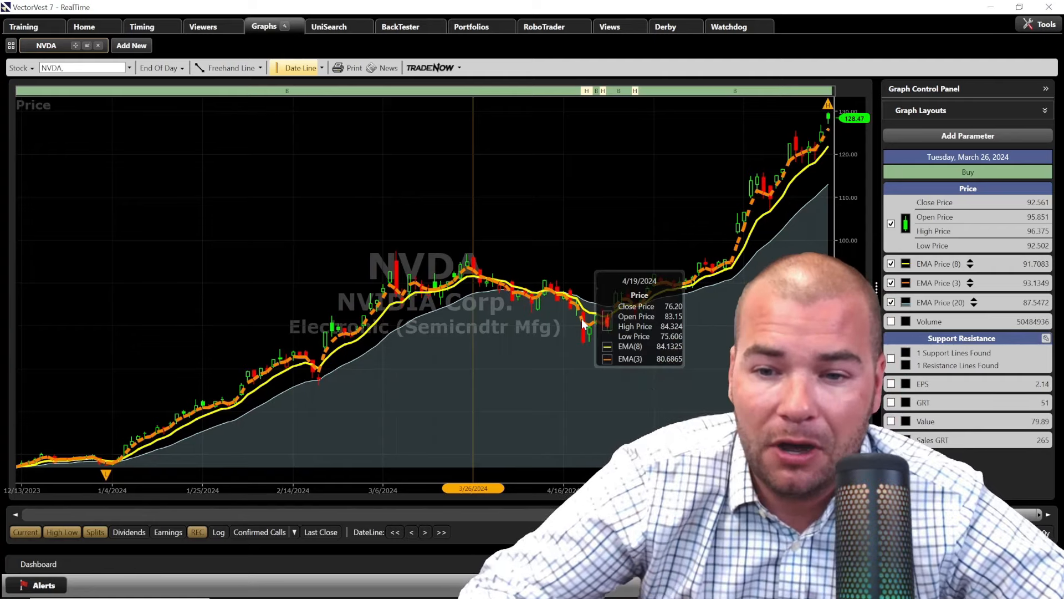
pyautogui.moveTo(647, 308)
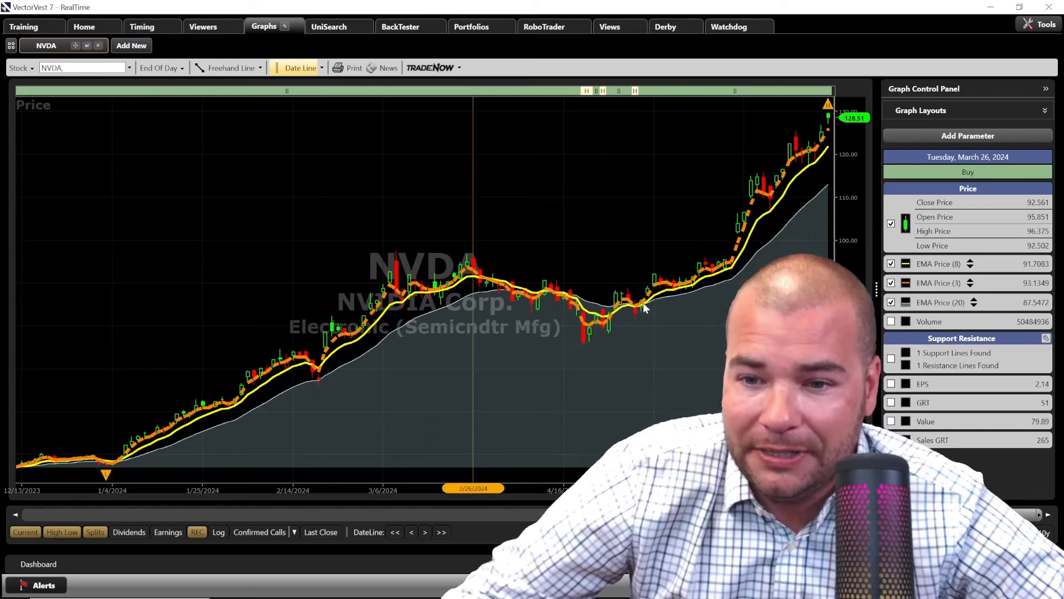
# - Move the date line to May 2, 2024, reading a close of 85.817
pyautogui.click(611, 317)
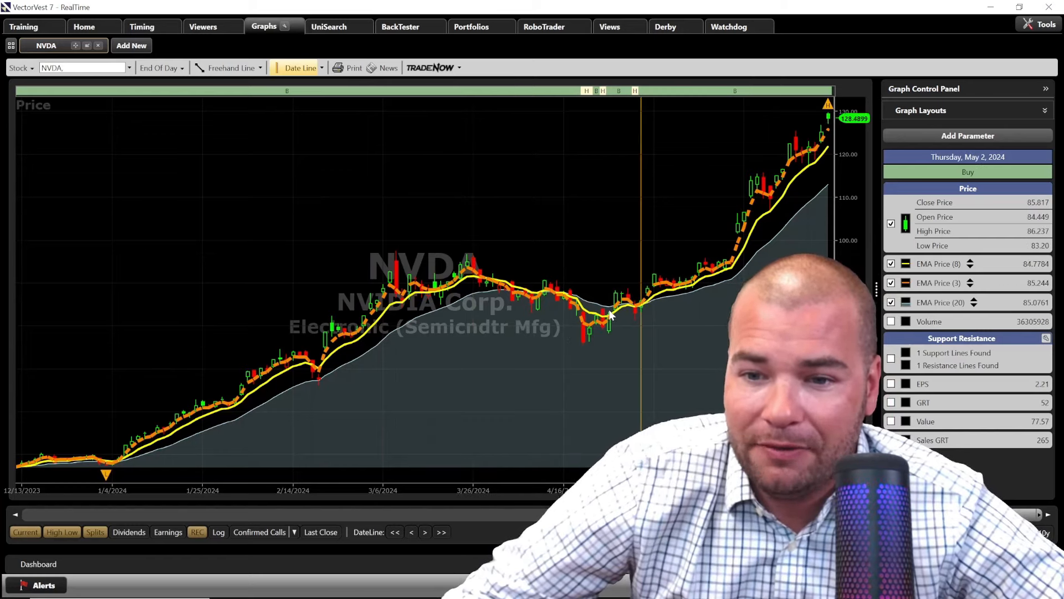
pyautogui.moveTo(657, 298)
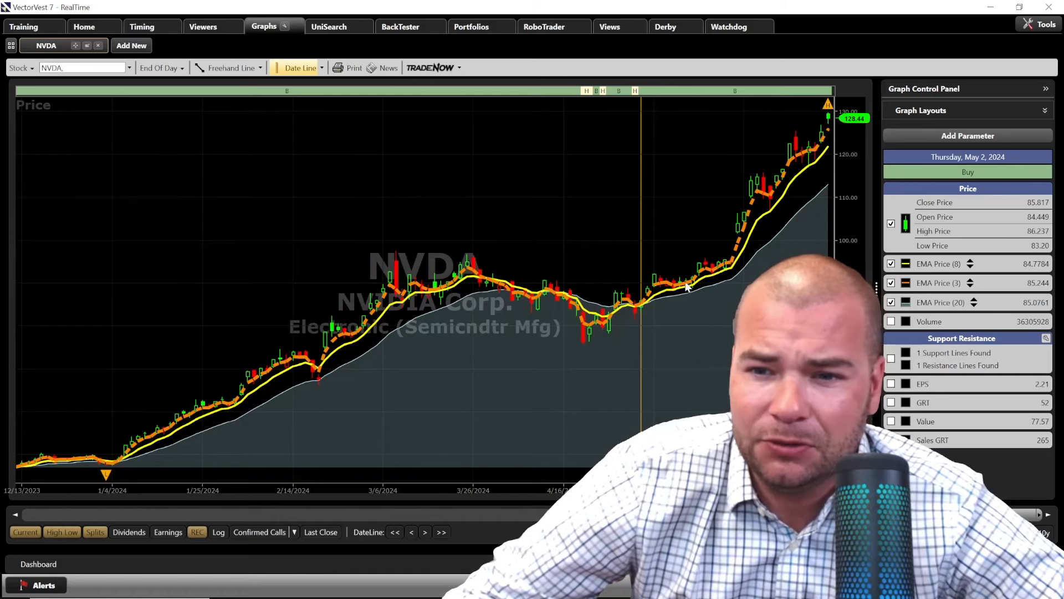
pyautogui.moveTo(697, 282)
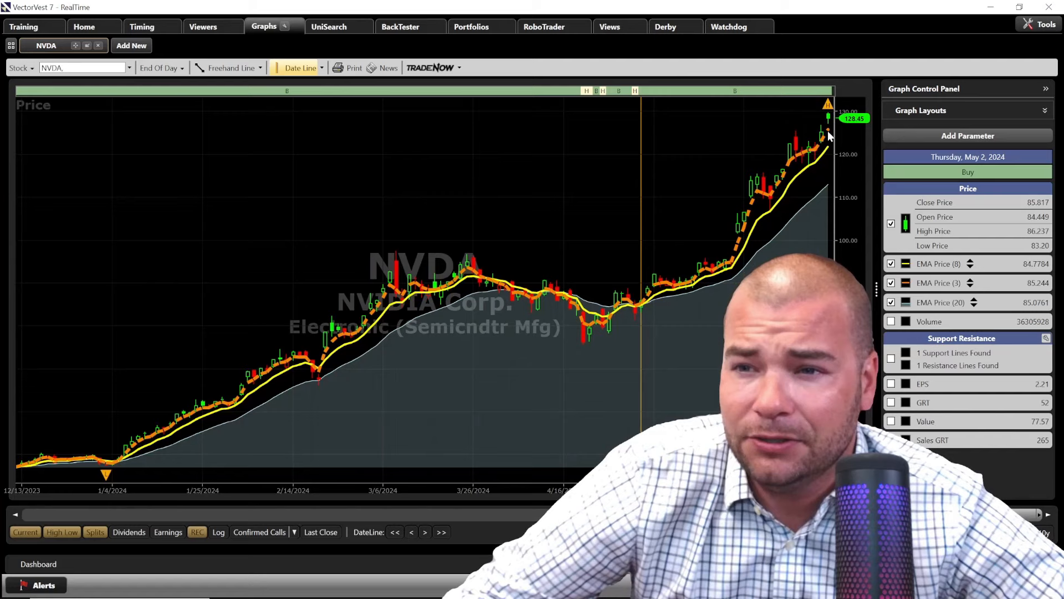
pyautogui.moveTo(829, 132)
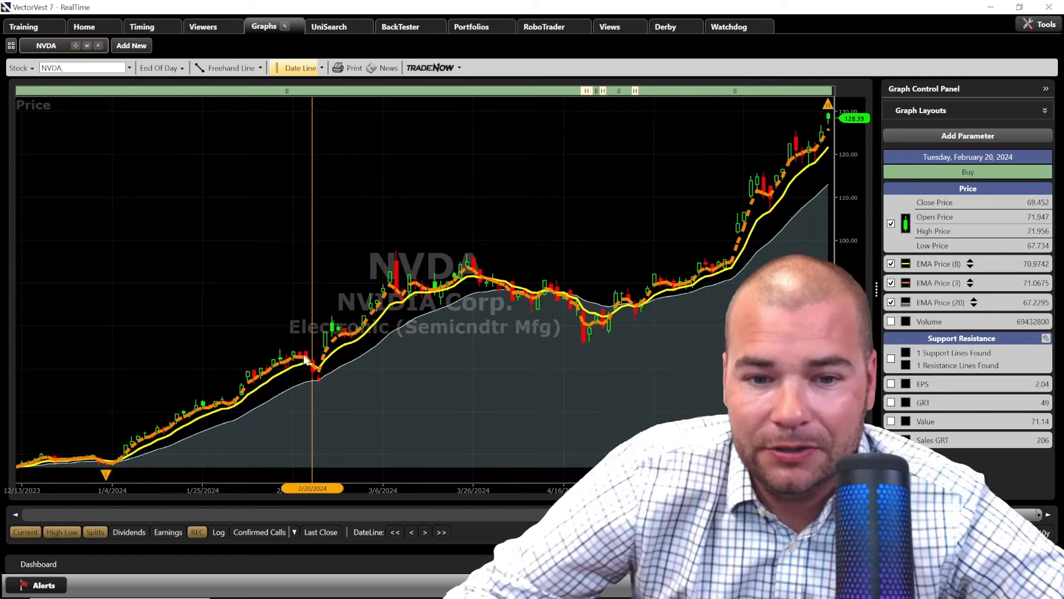
pyautogui.moveTo(339, 392)
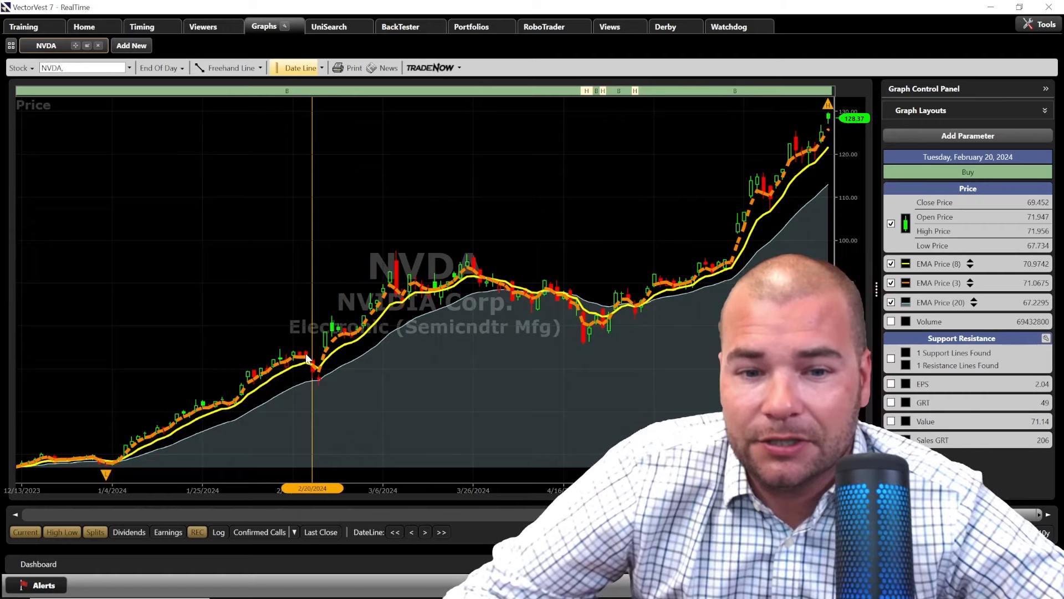
pyautogui.moveTo(318, 382)
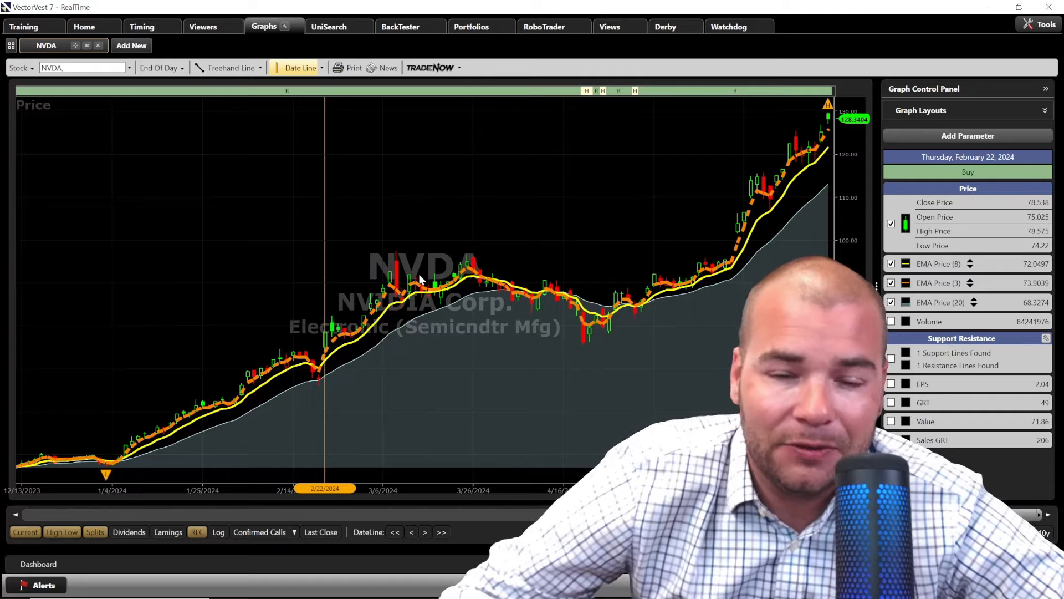
pyautogui.moveTo(421, 279)
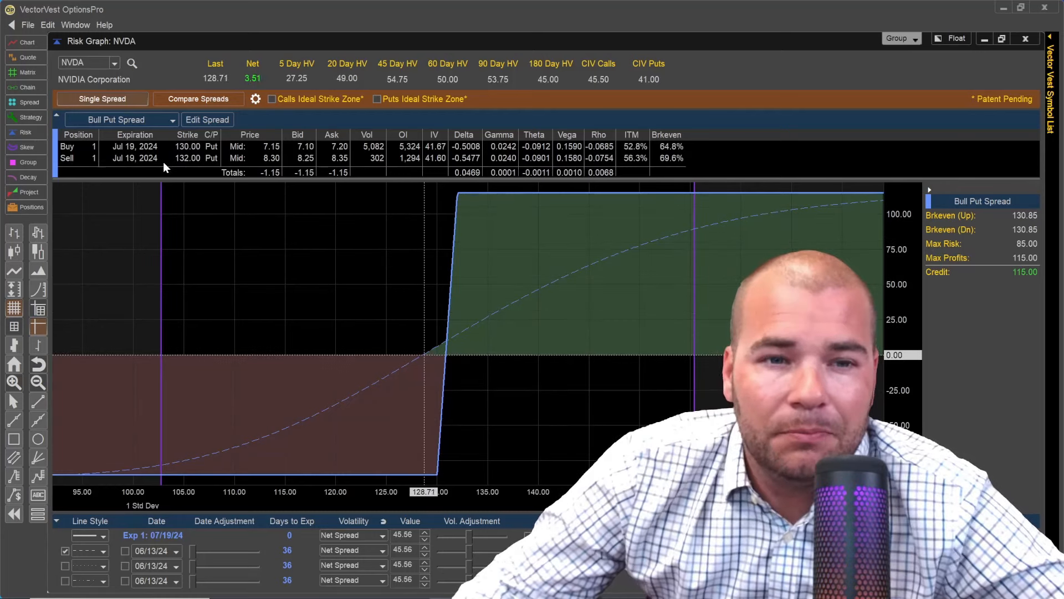
pyautogui.moveTo(741, 118)
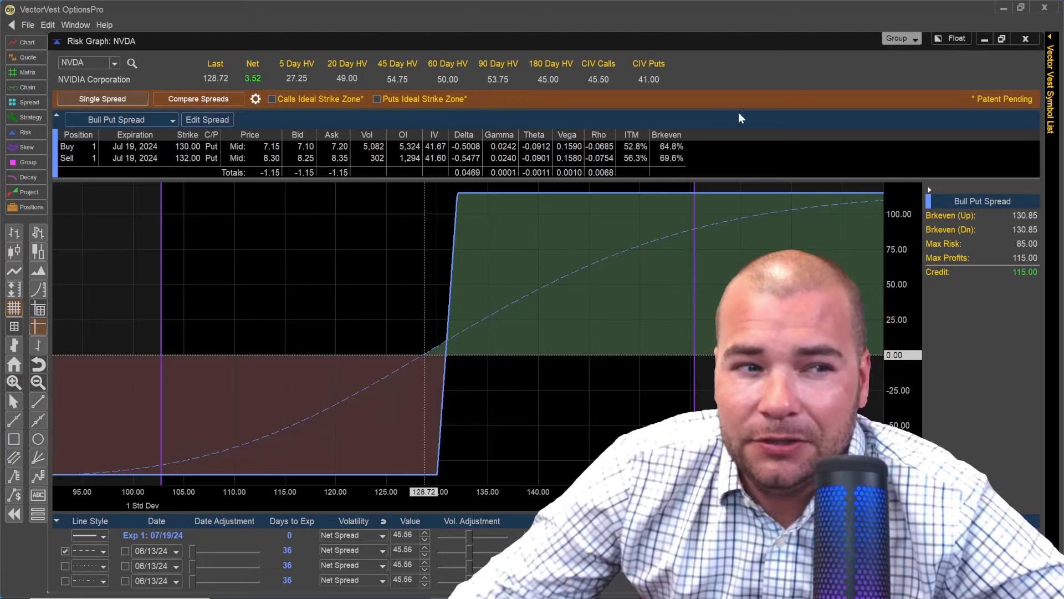